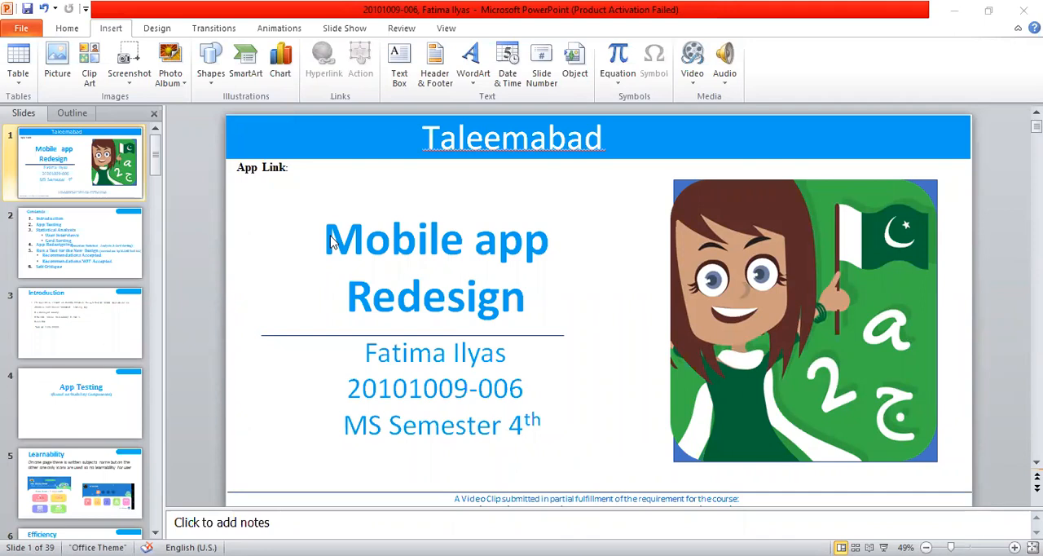
{"action": "mouse_move", "coordinate": [114, 263]}
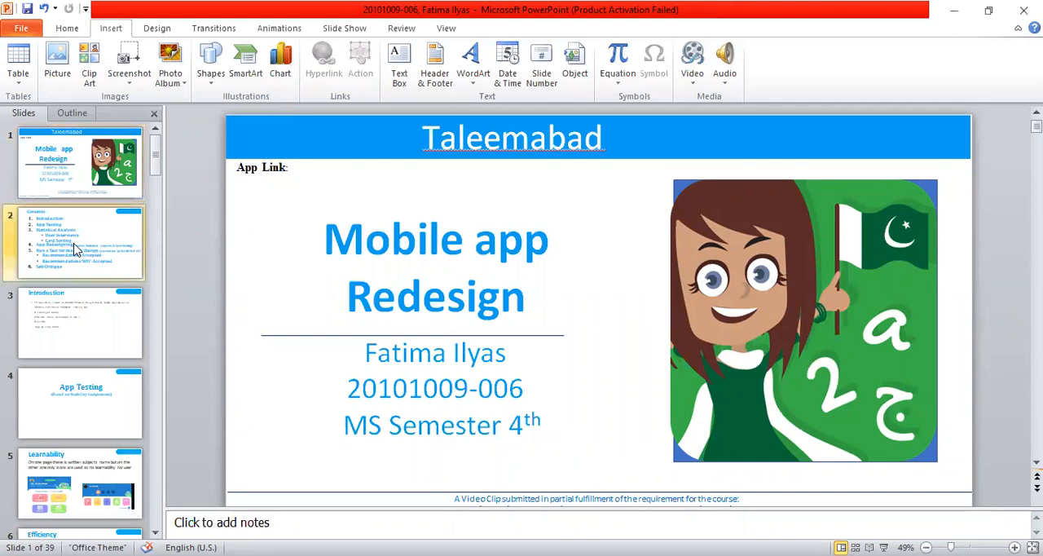
Move from the title slide to the Contents slide, then on to slide 4, App Testing.
{"action": "left_click", "coordinate": [79, 243]}
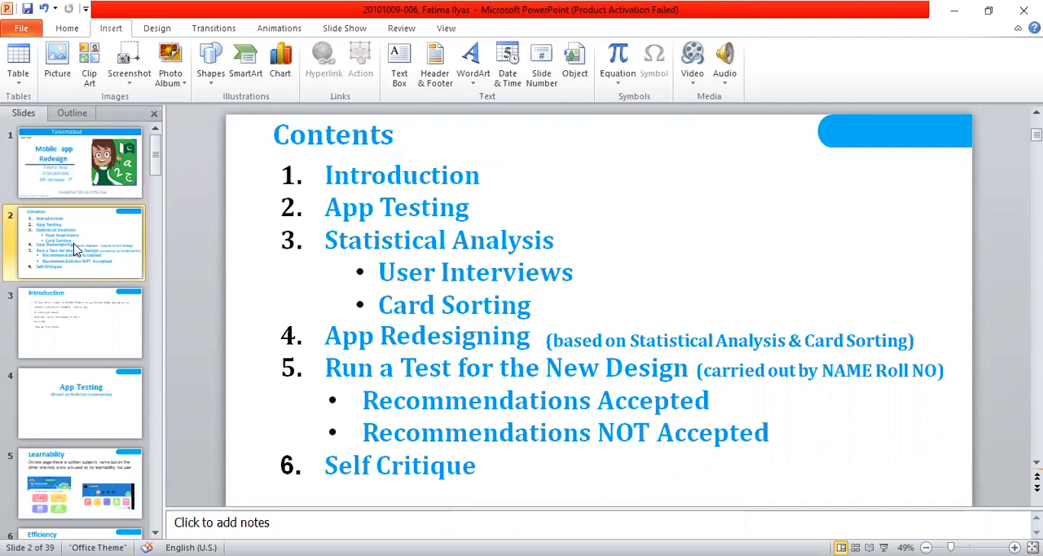
{"action": "left_click", "coordinate": [80, 321]}
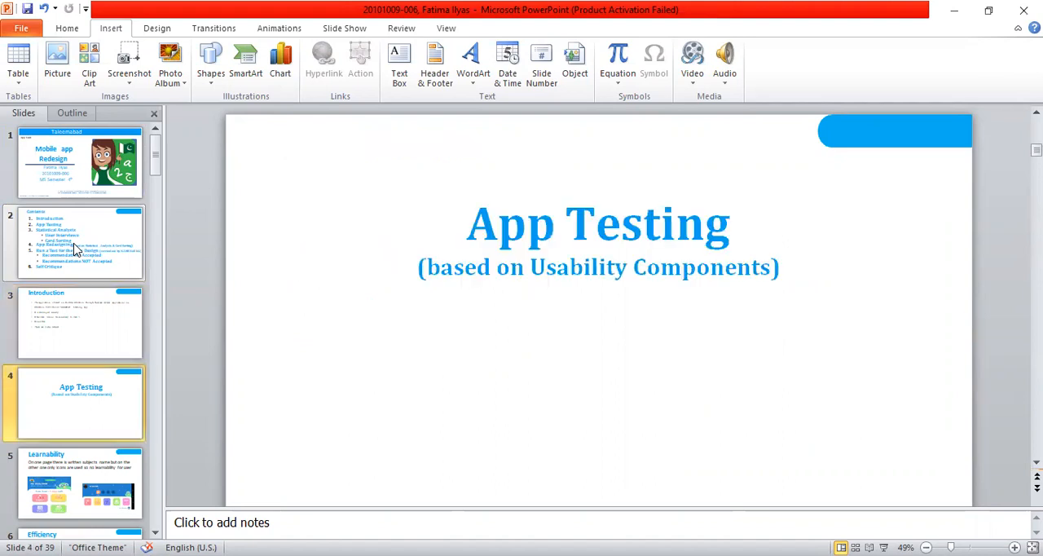
Advance to slide 5, Learnability, comparing the two app home screens.
{"action": "left_click", "coordinate": [81, 482]}
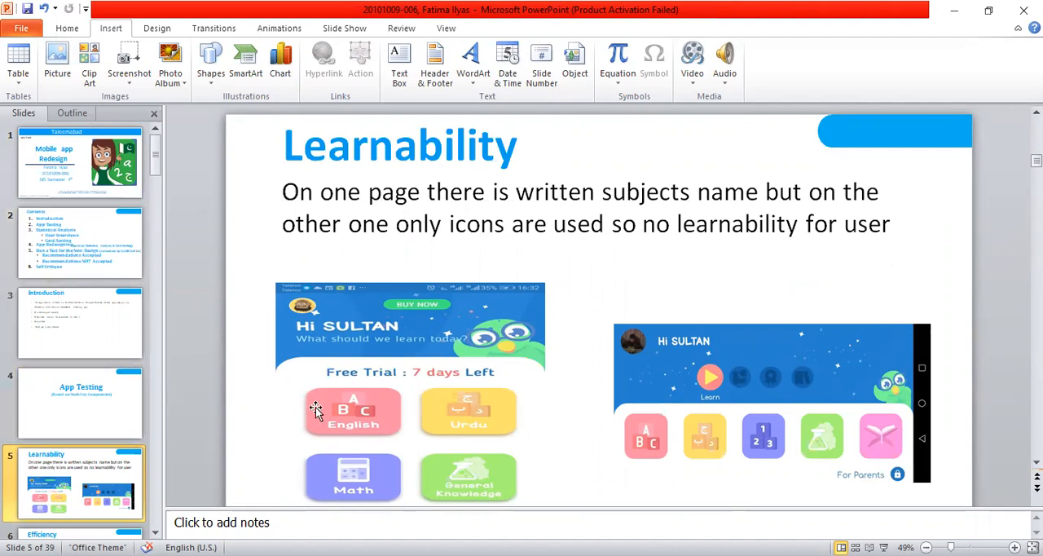
{"action": "mouse_move", "coordinate": [693, 457]}
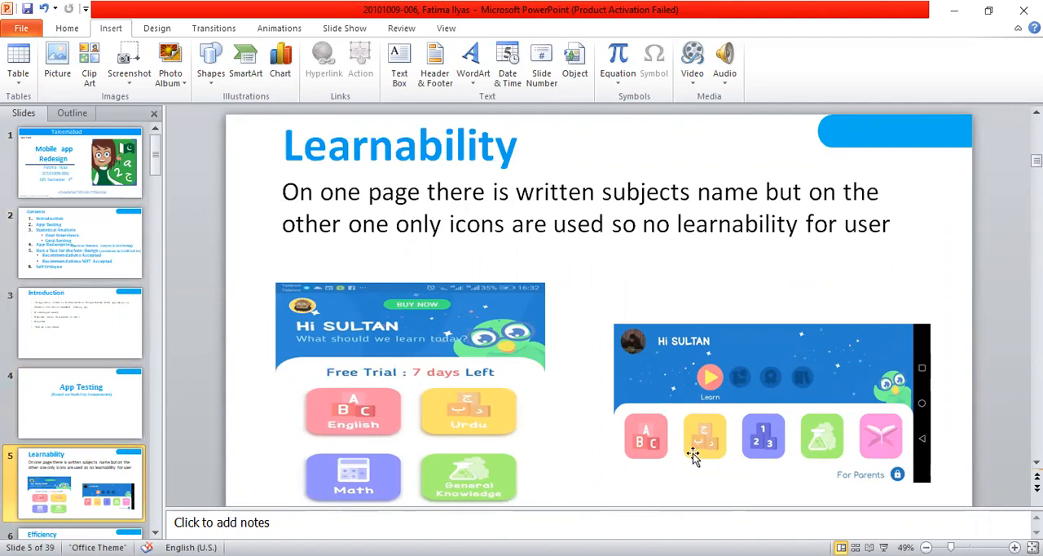
{"action": "mouse_move", "coordinate": [761, 464]}
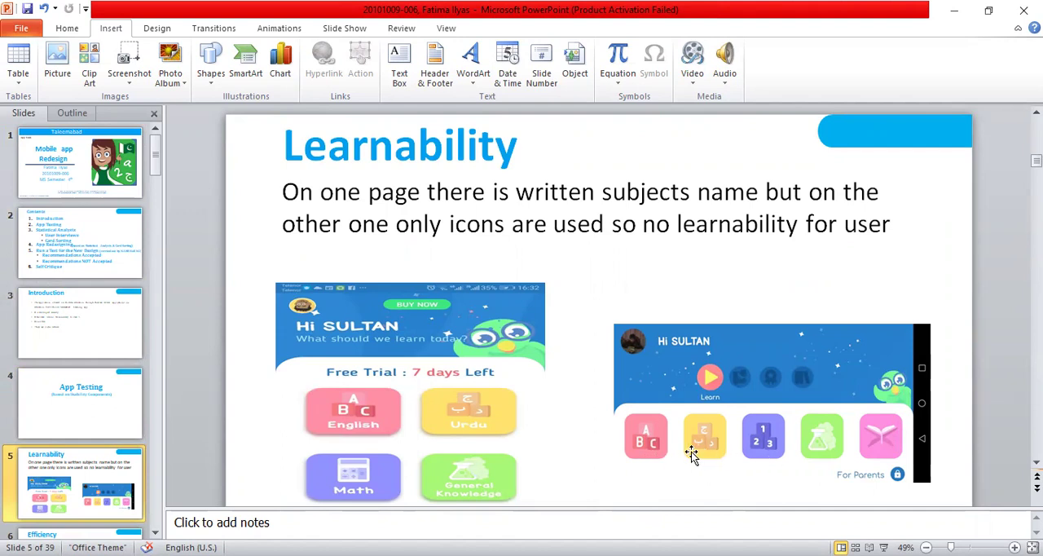
{"action": "mouse_move", "coordinate": [622, 407]}
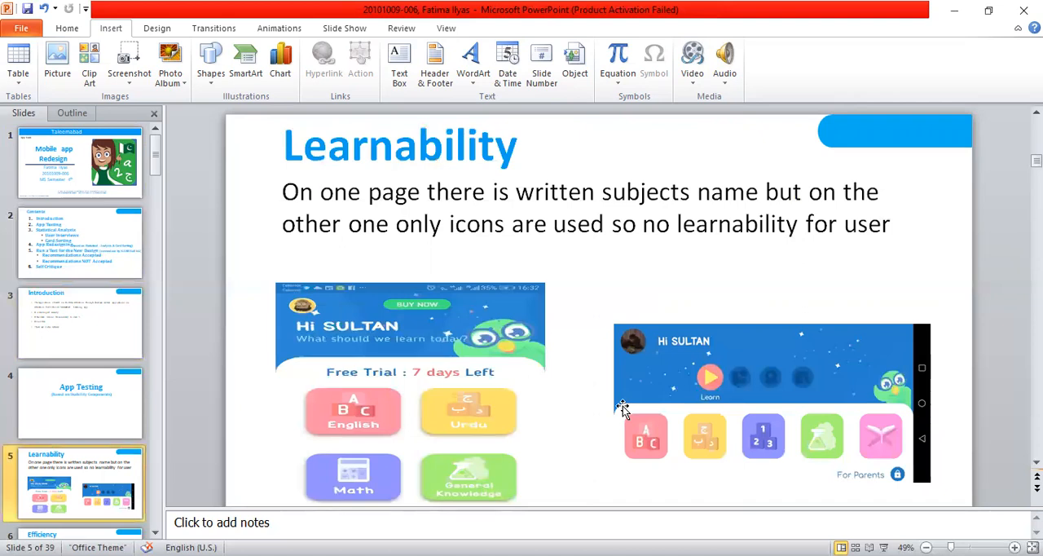
{"action": "mouse_move", "coordinate": [815, 440]}
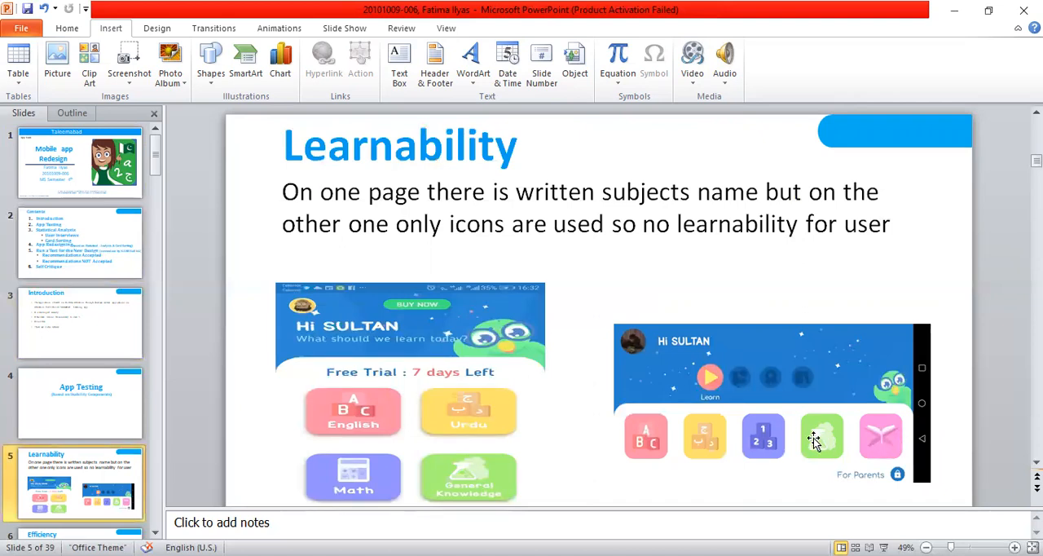
{"action": "mouse_move", "coordinate": [816, 450]}
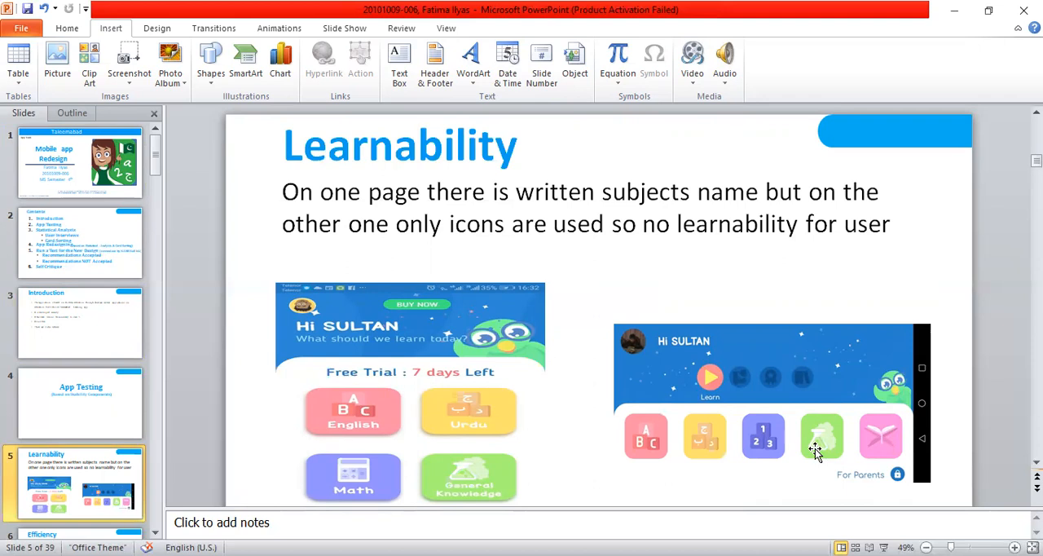
{"action": "mouse_move", "coordinate": [797, 431]}
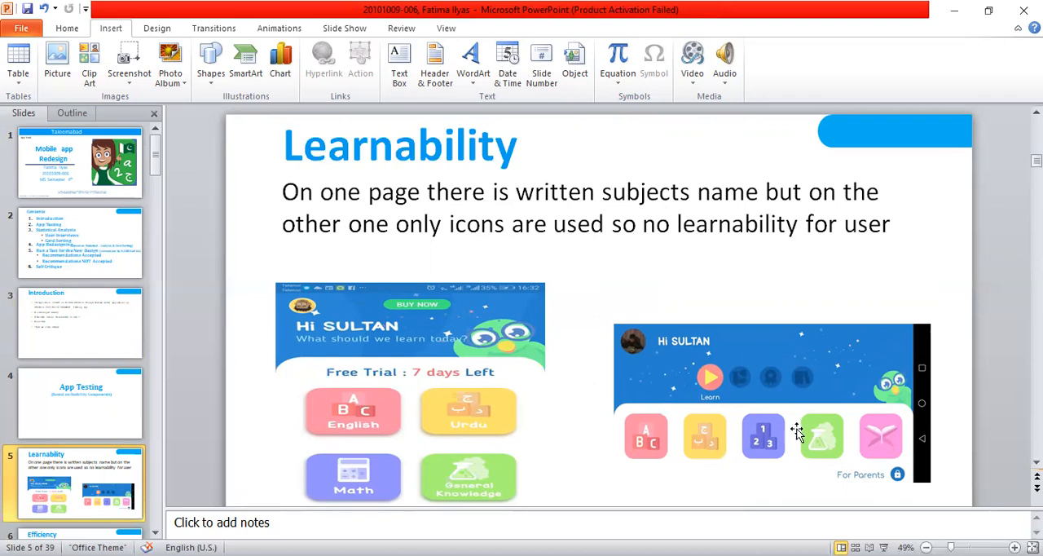
{"action": "mouse_move", "coordinate": [820, 464]}
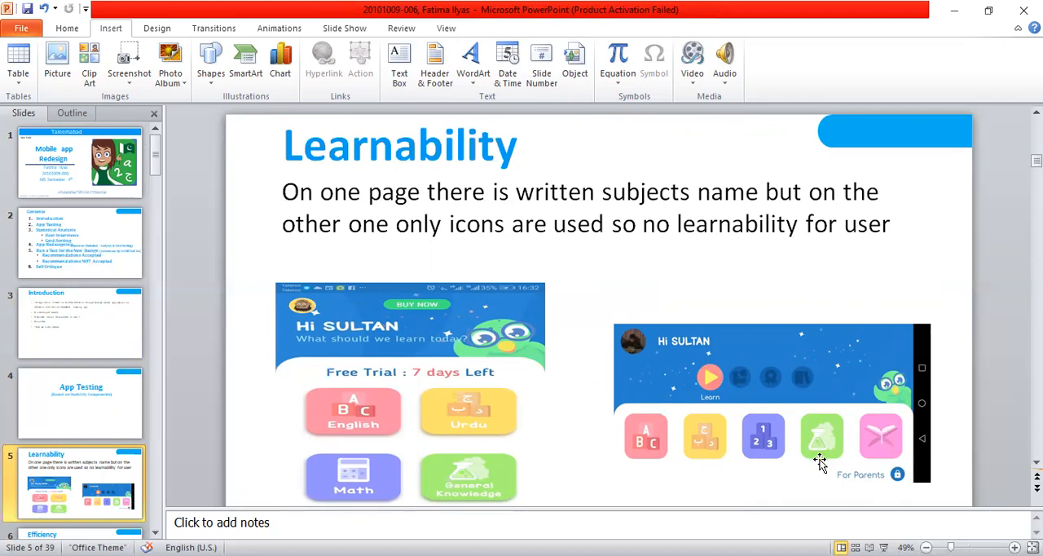
{"action": "mouse_move", "coordinate": [590, 455]}
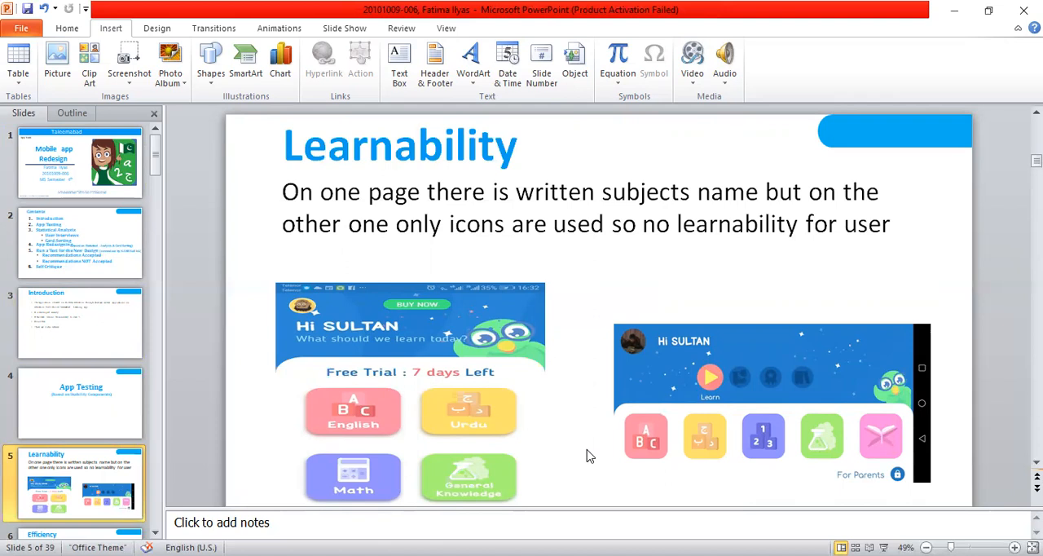
{"action": "mouse_move", "coordinate": [270, 317]}
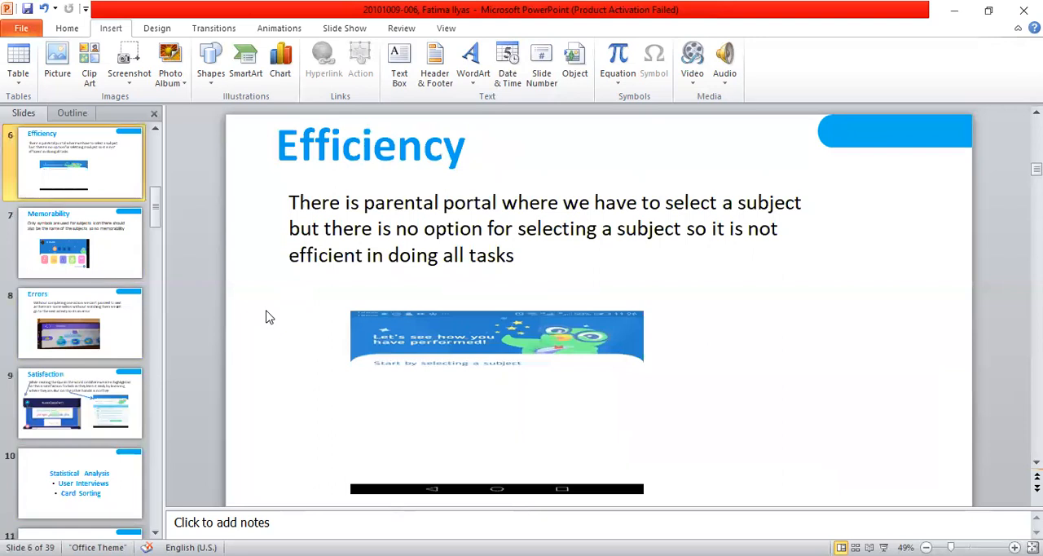
{"action": "mouse_move", "coordinate": [461, 405]}
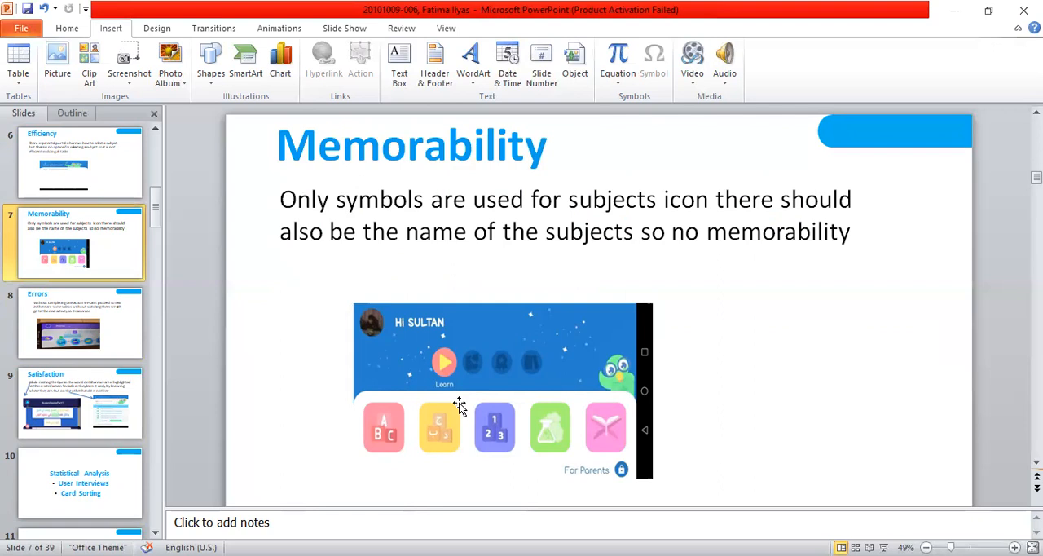
{"action": "mouse_move", "coordinate": [383, 429]}
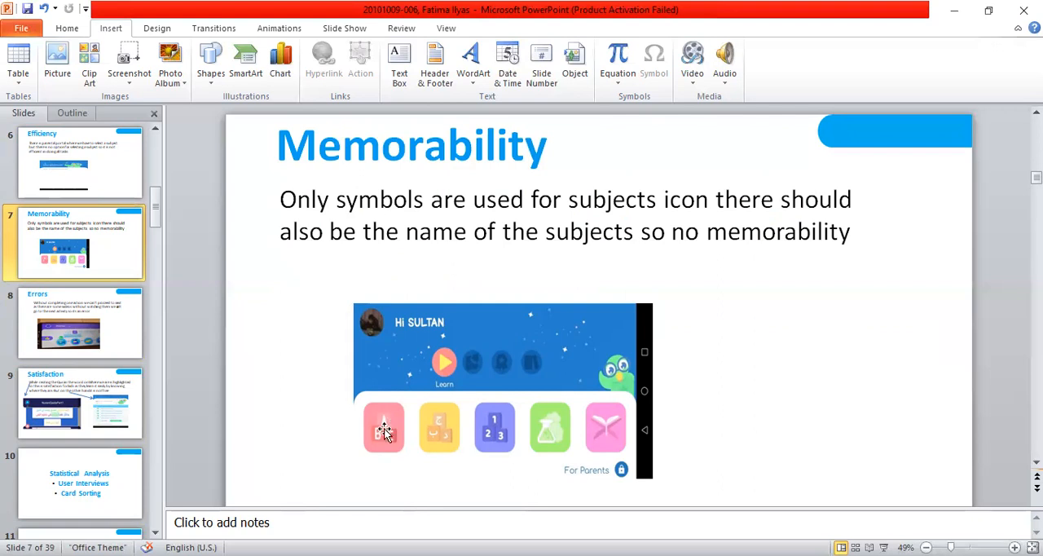
{"action": "mouse_move", "coordinate": [535, 459]}
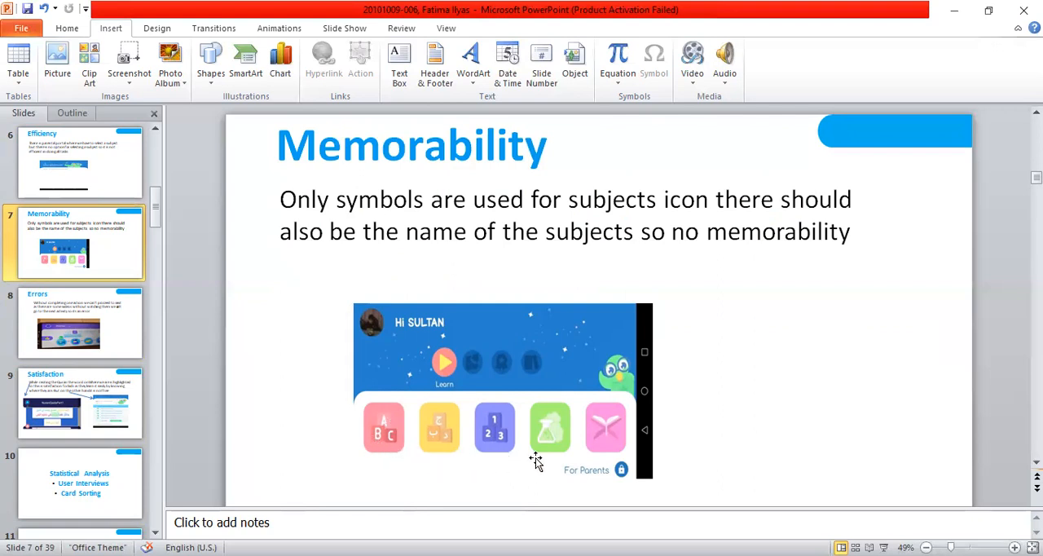
{"action": "mouse_move", "coordinate": [422, 464]}
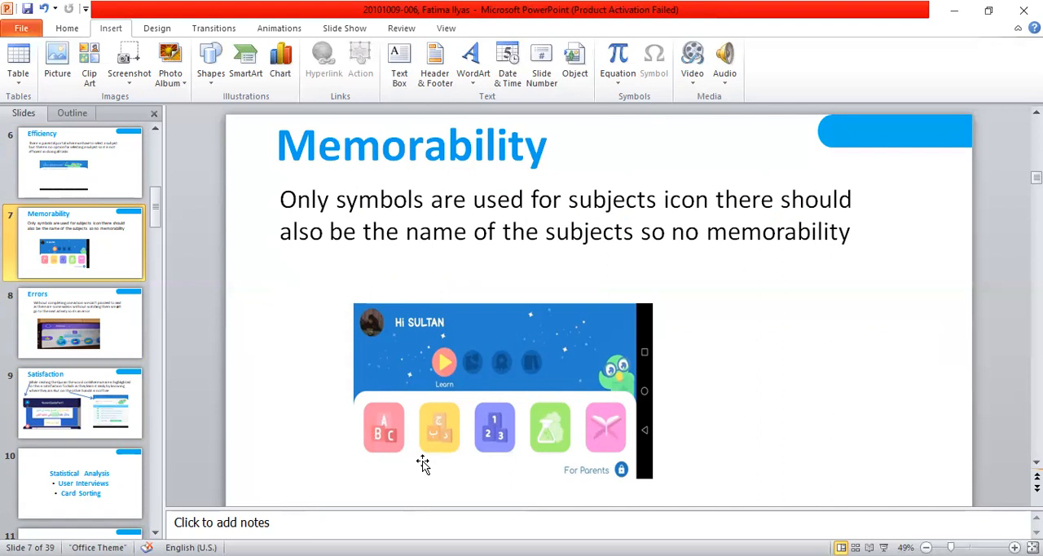
Page through slide 8 Errors and slide 9 Satisfaction to slide 10, Statistical Analysis.
{"action": "left_click", "coordinate": [79, 322]}
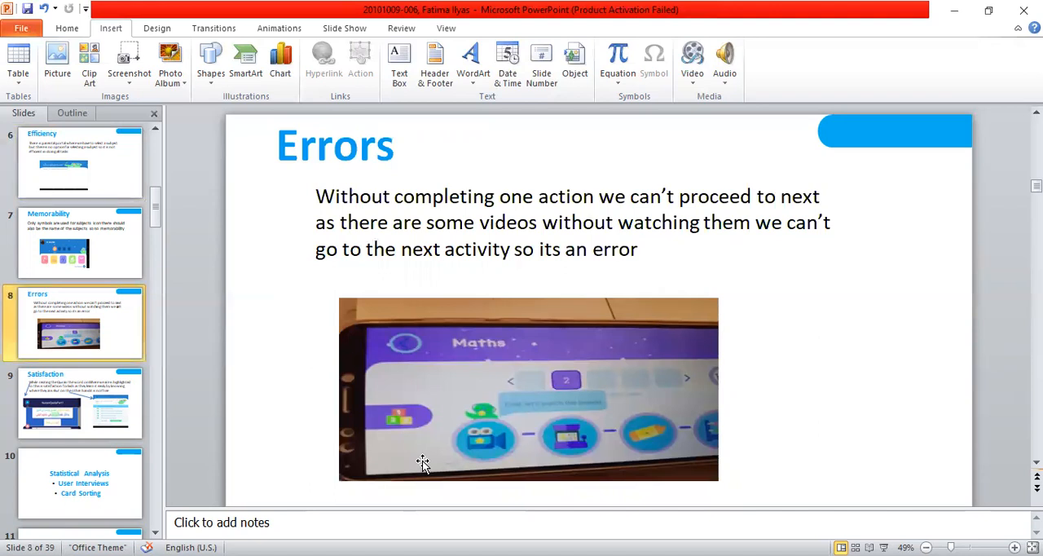
{"action": "mouse_move", "coordinate": [491, 440]}
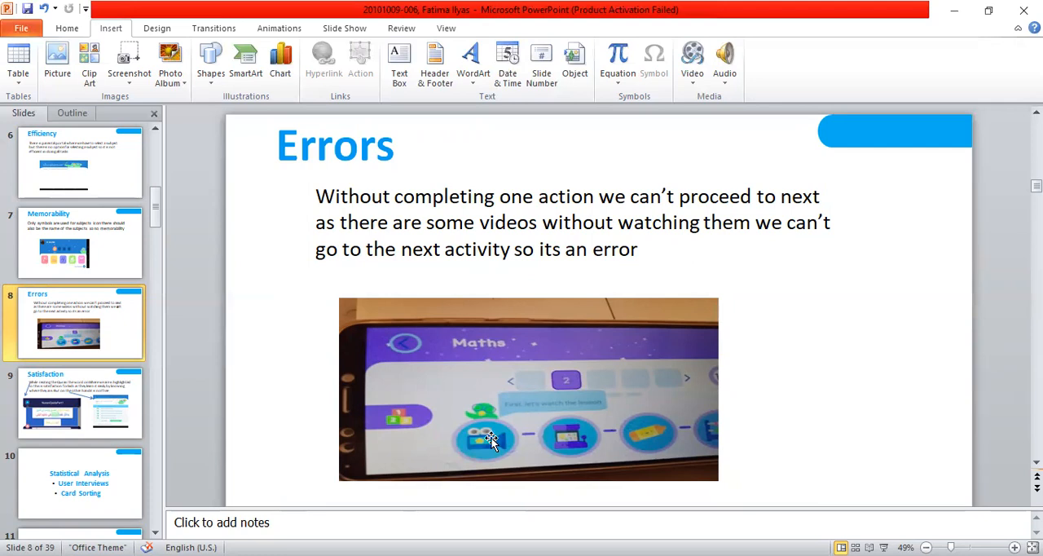
{"action": "mouse_move", "coordinate": [485, 448]}
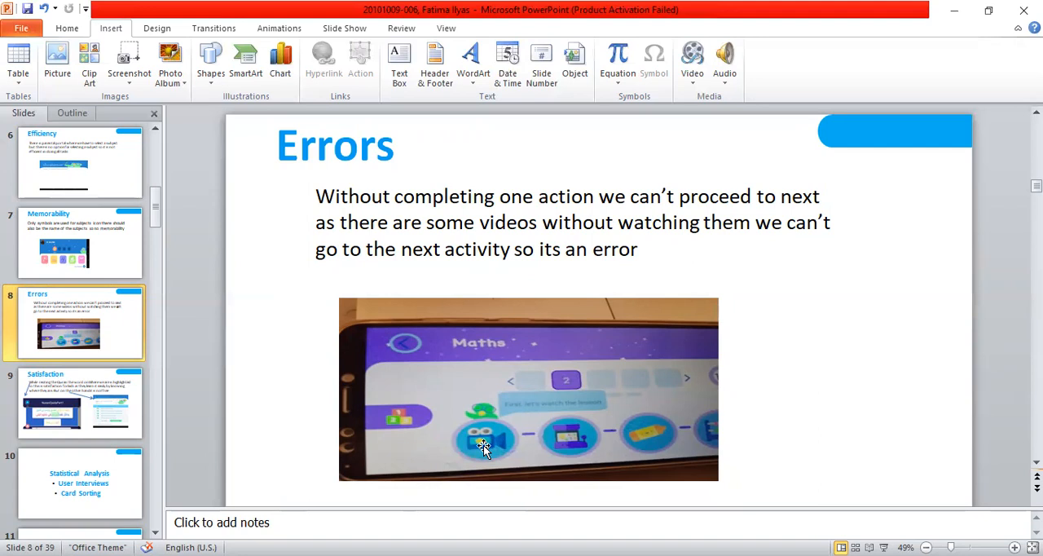
{"action": "left_click", "coordinate": [79, 403]}
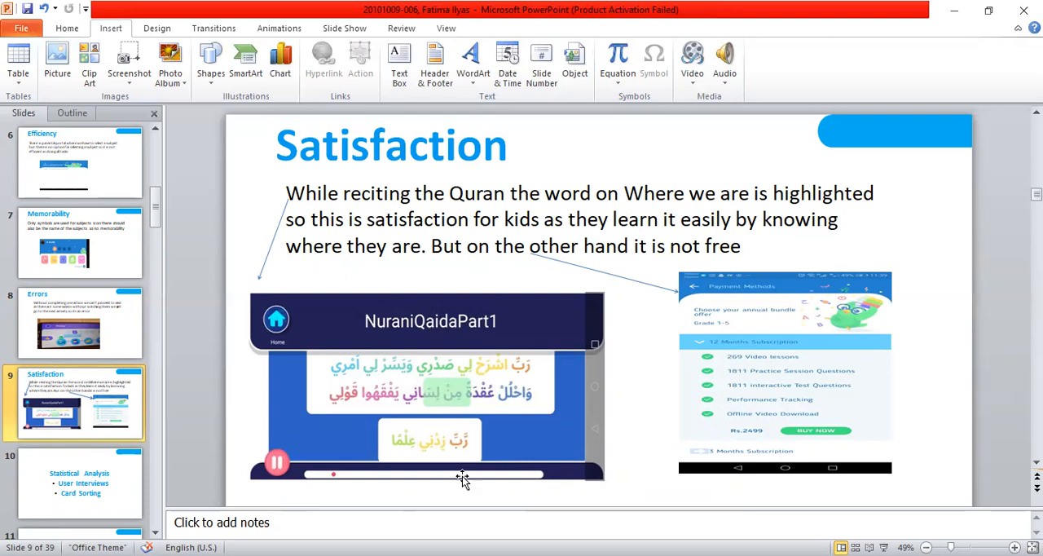
{"action": "mouse_move", "coordinate": [450, 415]}
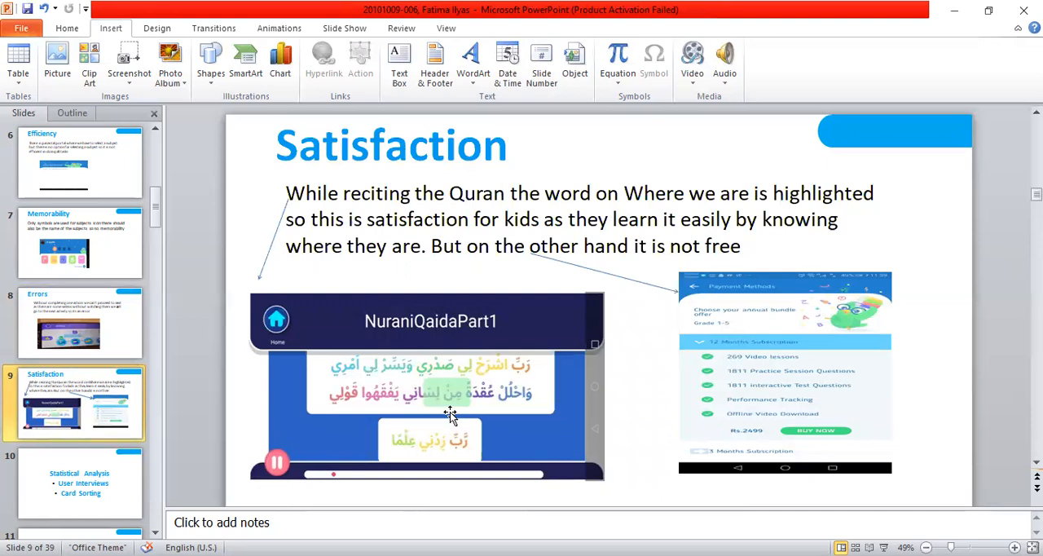
{"action": "left_click", "coordinate": [79, 482]}
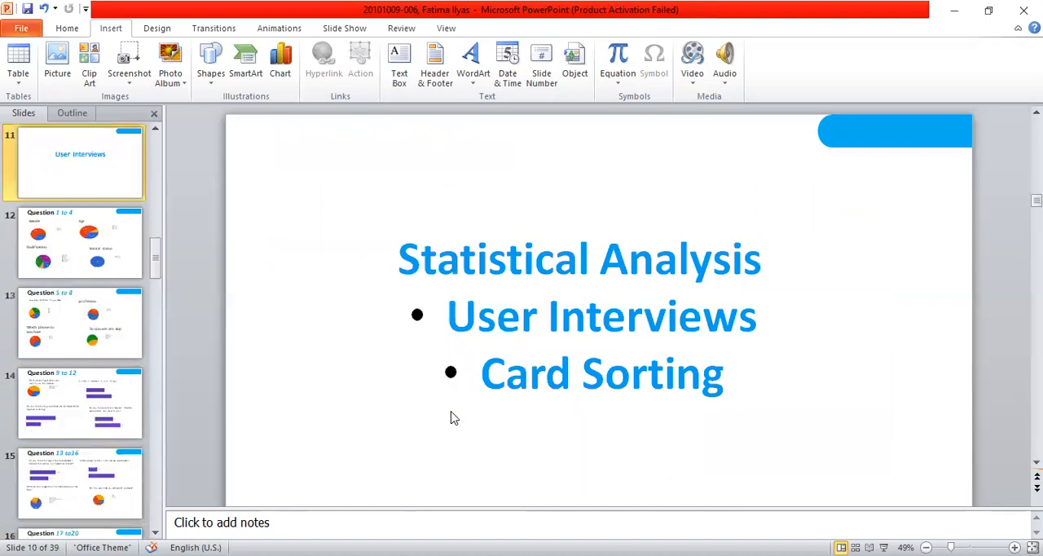
Advance through User Interviews and the Question 5–8 and 9–12 chart slides.
{"action": "left_click", "coordinate": [79, 242]}
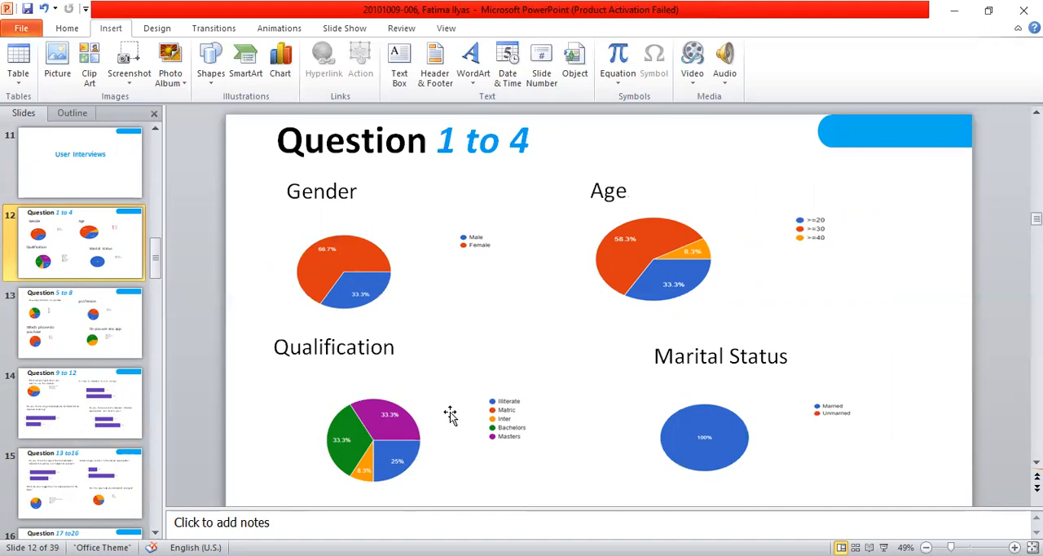
{"action": "left_click", "coordinate": [79, 321]}
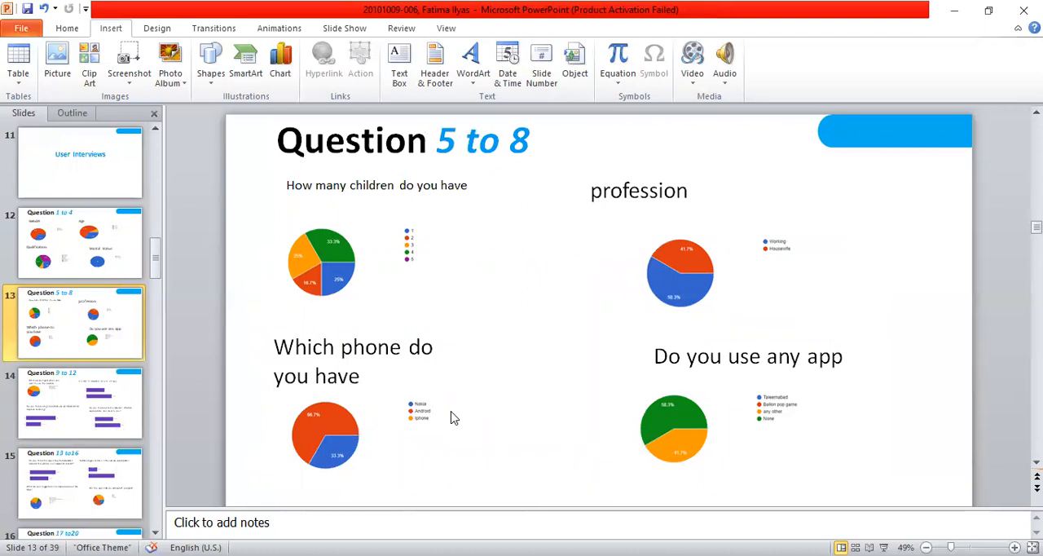
{"action": "left_click", "coordinate": [79, 402]}
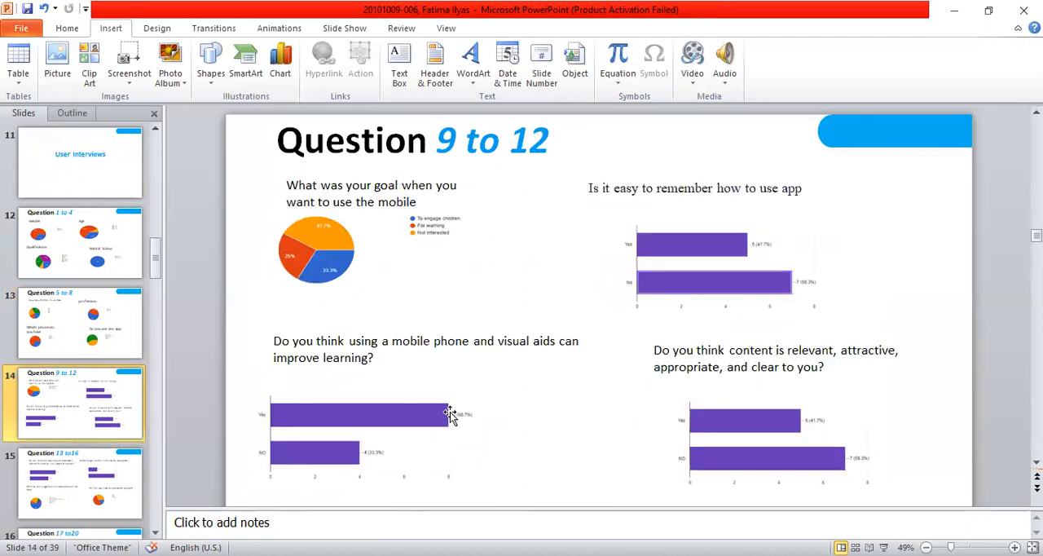
{"action": "left_click", "coordinate": [79, 482]}
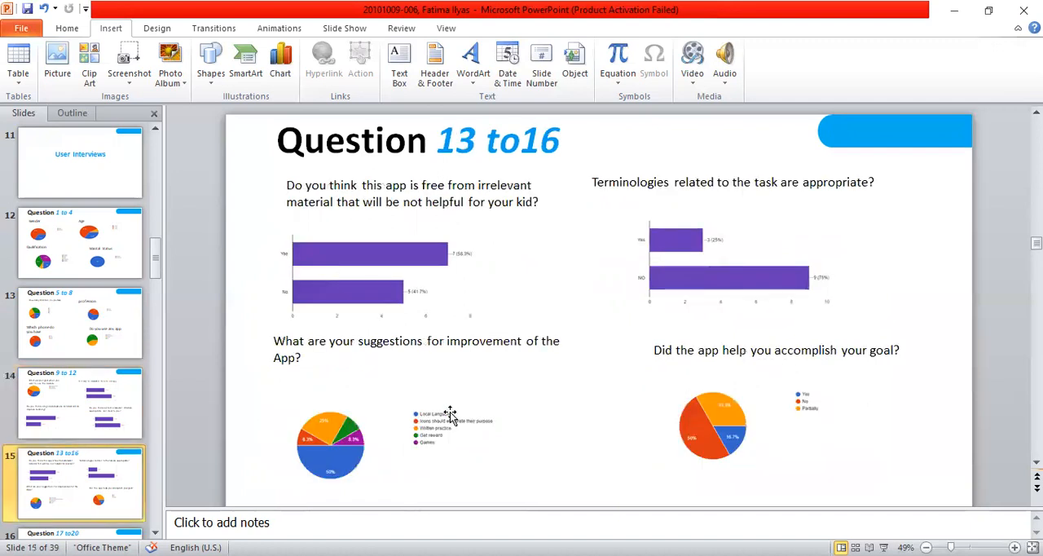
Page through the remaining question charts through Questions 21–24 to the Card Sorting slide.
{"action": "scroll", "scroll_direction": "down", "scroll_amount": 3}
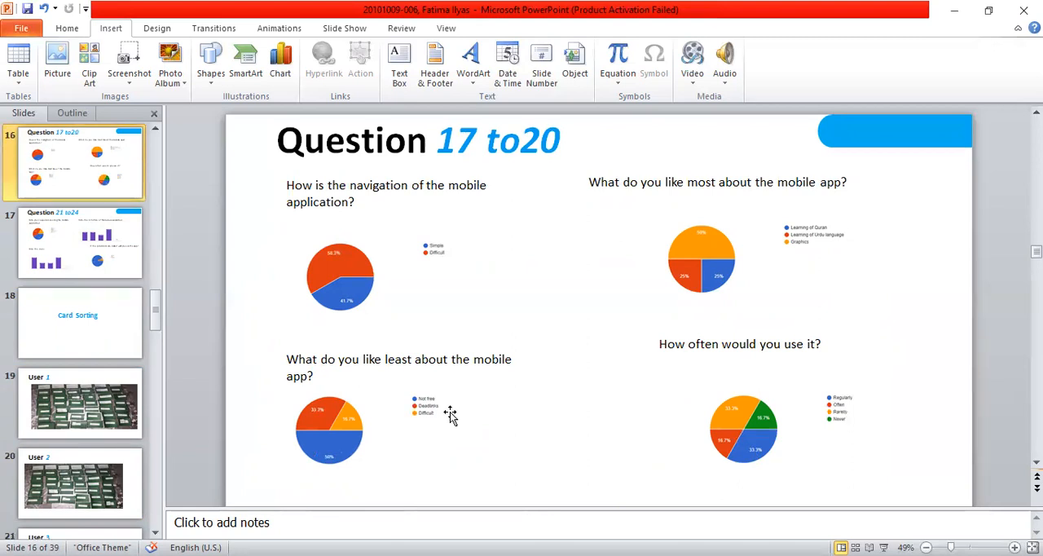
{"action": "scroll", "scroll_direction": "up", "scroll_amount": 3}
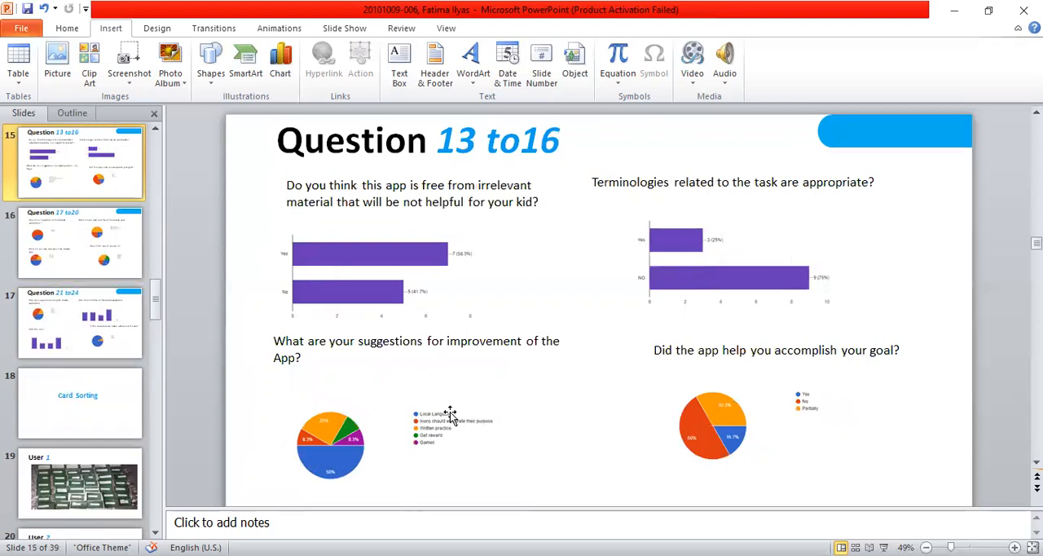
{"action": "left_click", "coordinate": [79, 242]}
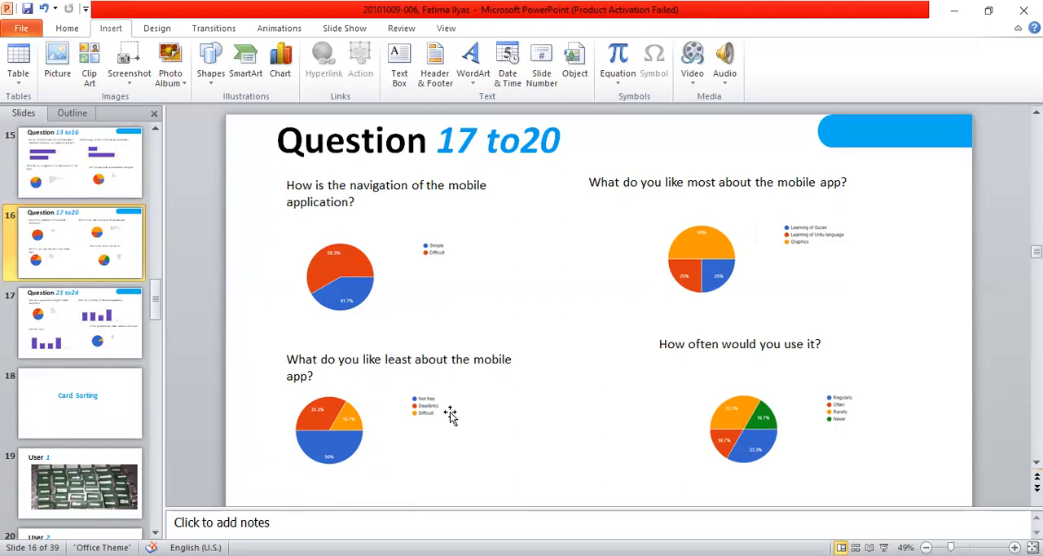
{"action": "mouse_move", "coordinate": [562, 479]}
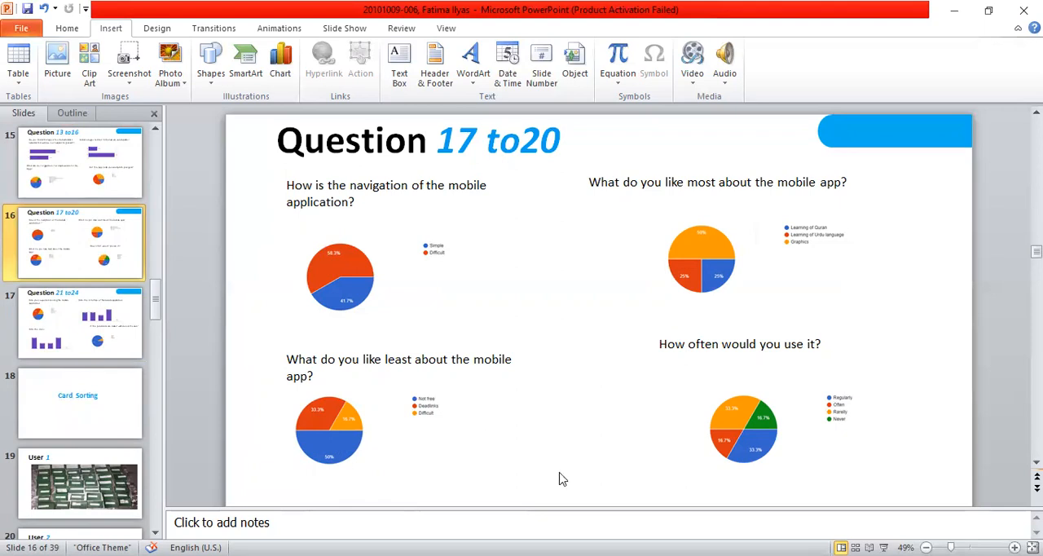
{"action": "mouse_move", "coordinate": [673, 468]}
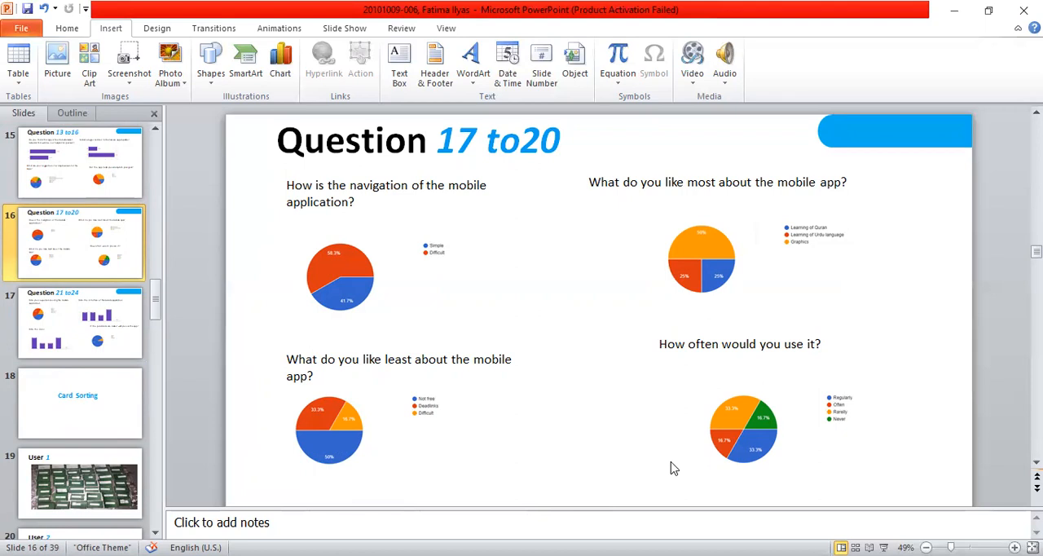
{"action": "left_click", "coordinate": [79, 322]}
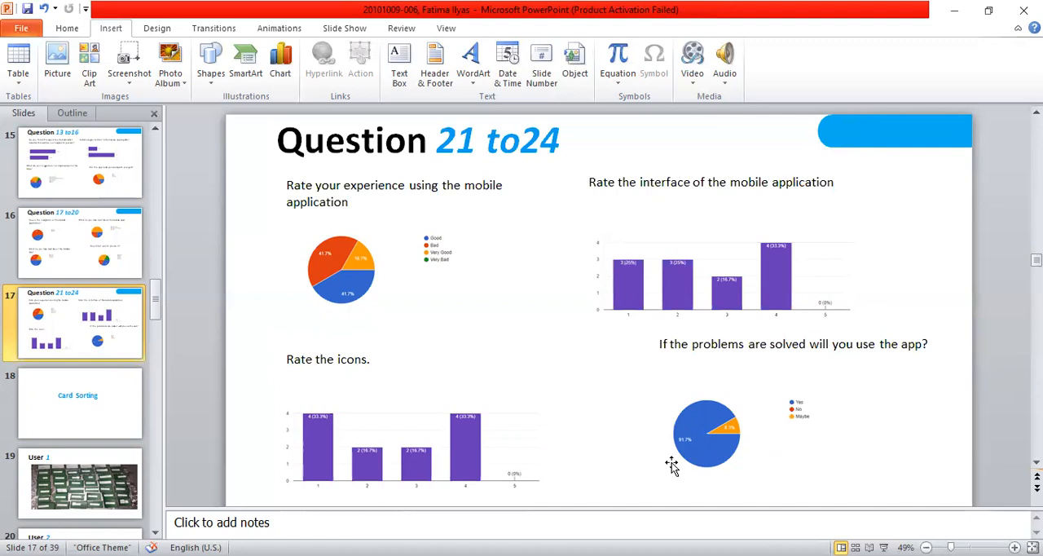
{"action": "left_click", "coordinate": [78, 402]}
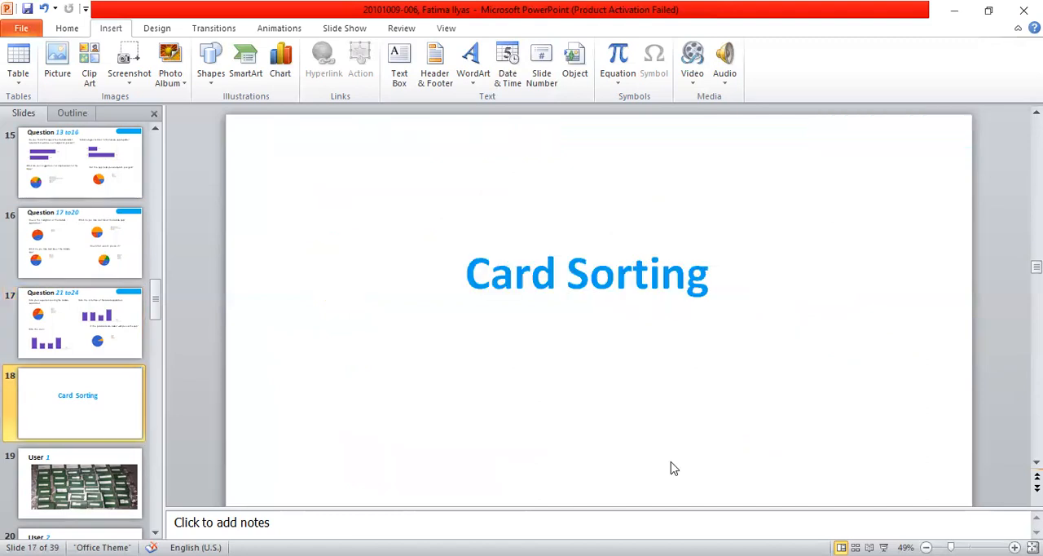
Page through the user card-sorting photos and Analyzing Card Sorting to slide 25, 'User 1 to 6'.
{"action": "left_click", "coordinate": [84, 483]}
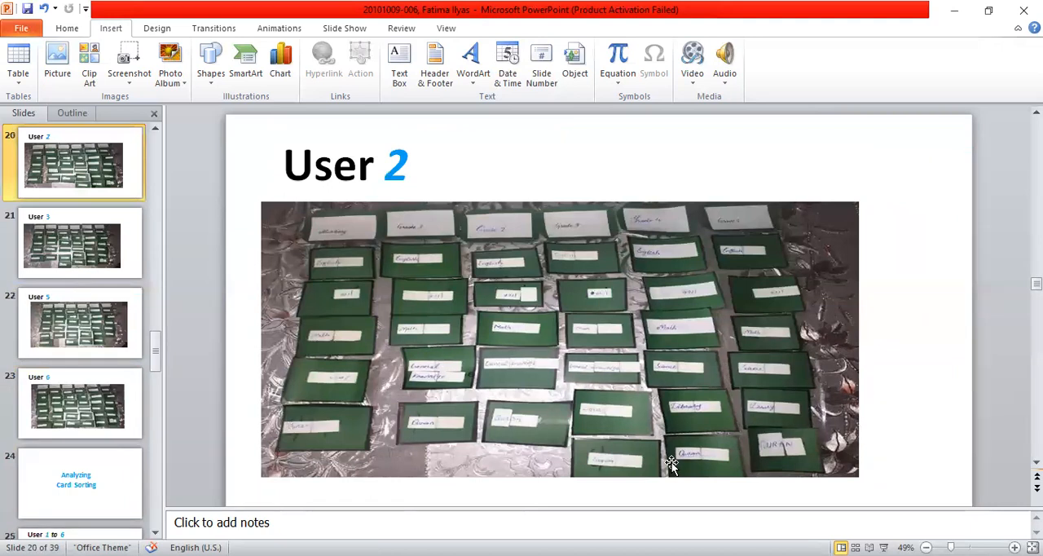
{"action": "left_click", "coordinate": [72, 242]}
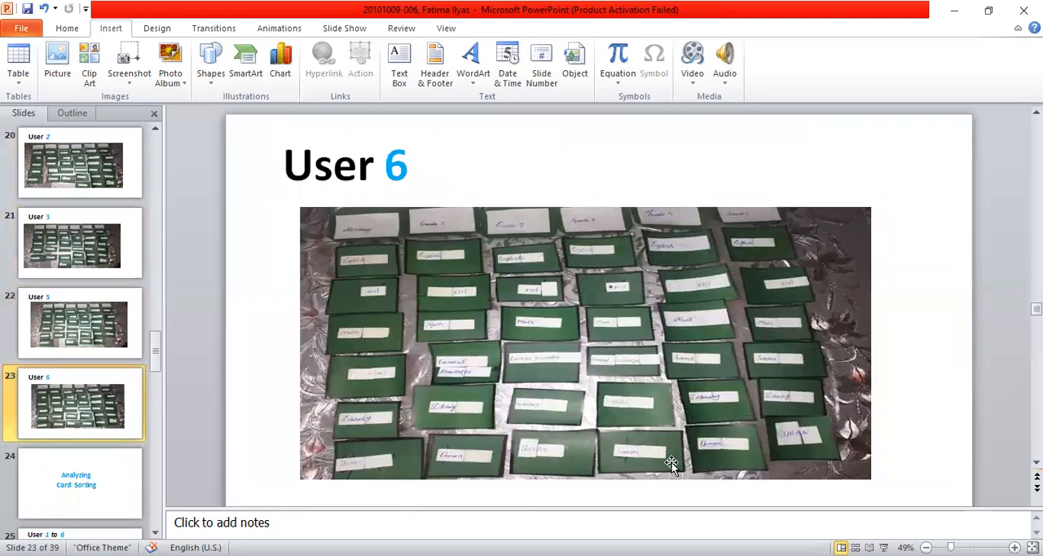
{"action": "left_click", "coordinate": [77, 482]}
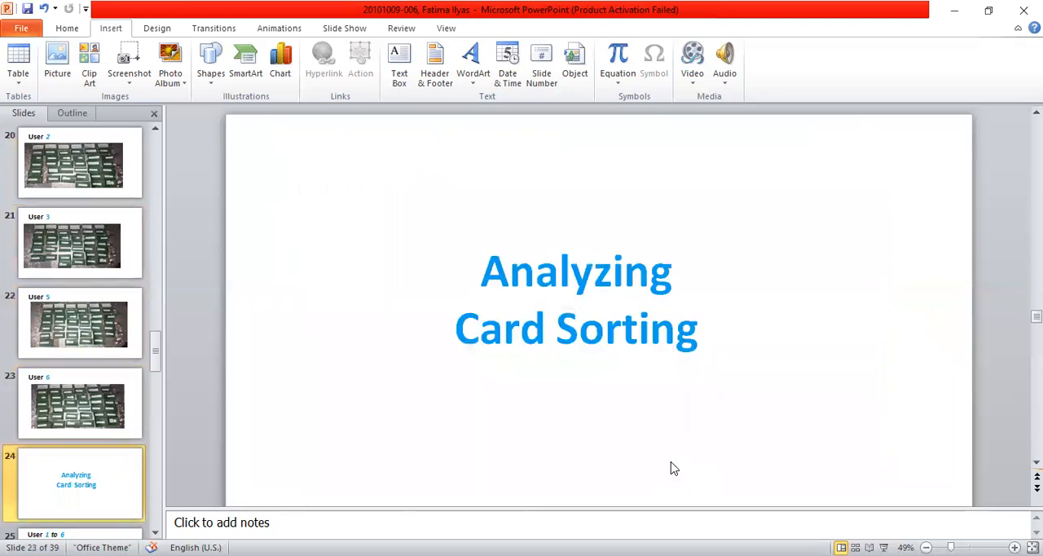
{"action": "left_click", "coordinate": [79, 402]}
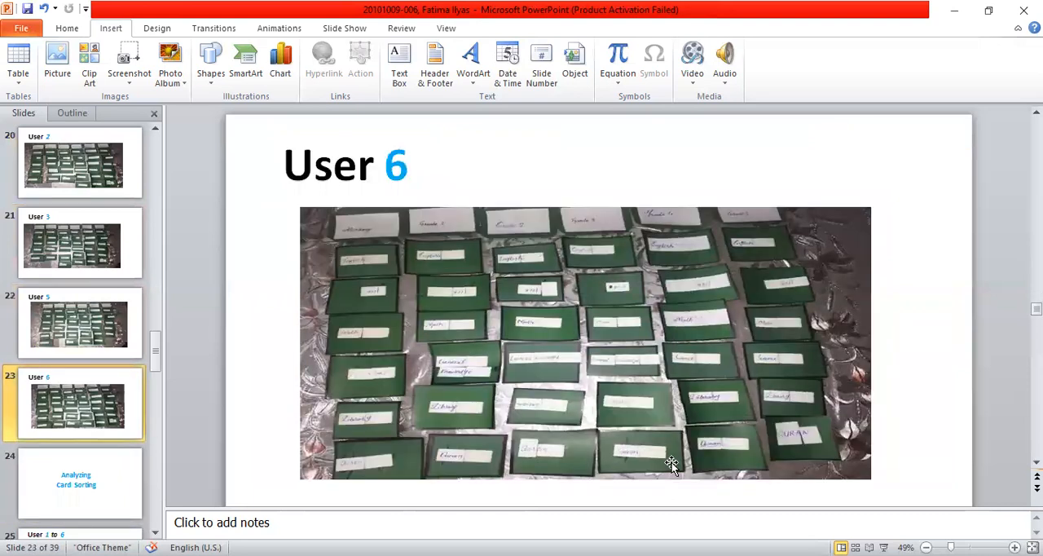
{"action": "left_click", "coordinate": [76, 483]}
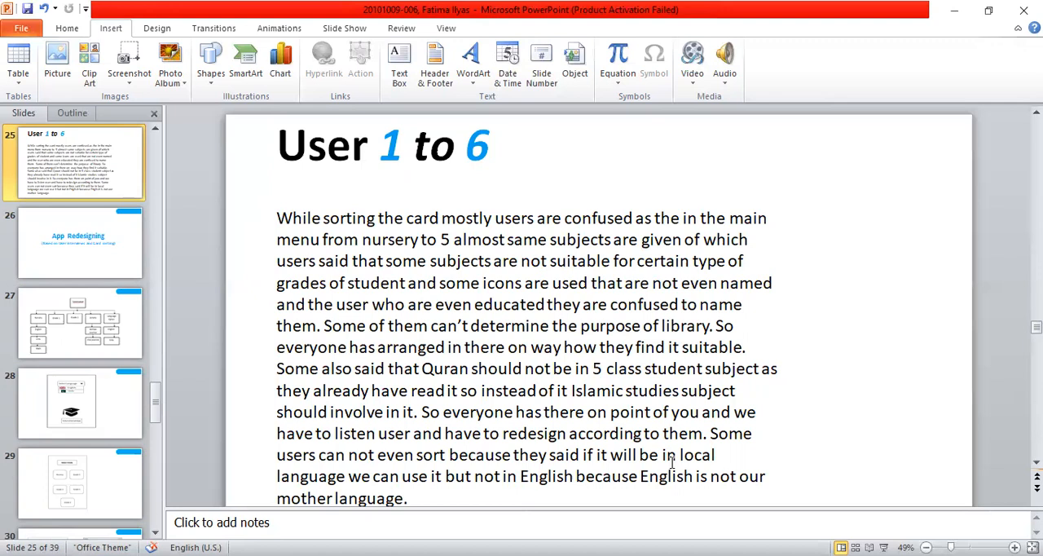
Skip past the App Redesigning and sitemap slides to slide 29, the Select Grade wireframe.
{"action": "left_click", "coordinate": [79, 322]}
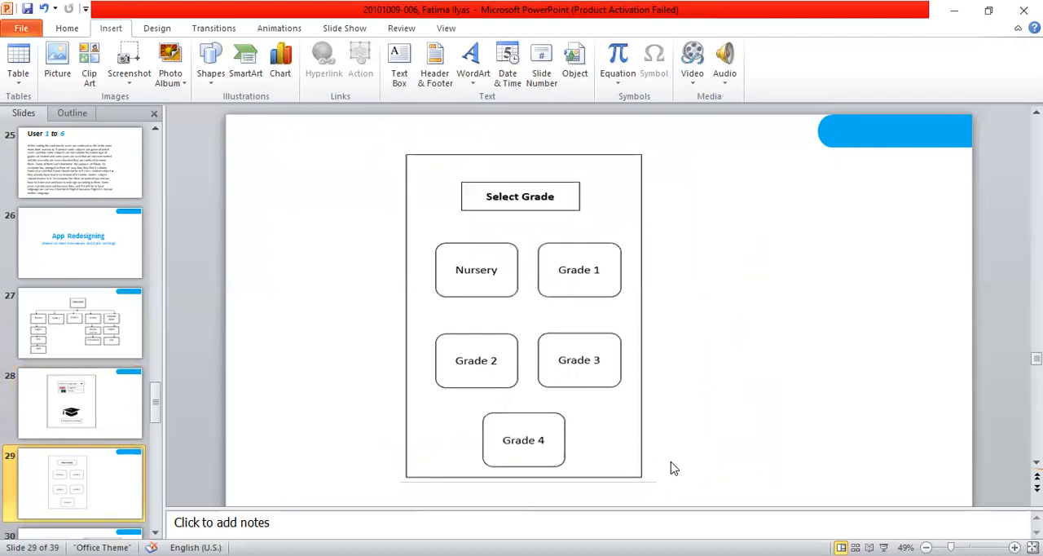
Review the Urdu and per-grade subject wireframes (slides 30–32), reaching slide 33.
{"action": "scroll", "scroll_direction": "down", "scroll_amount": 3}
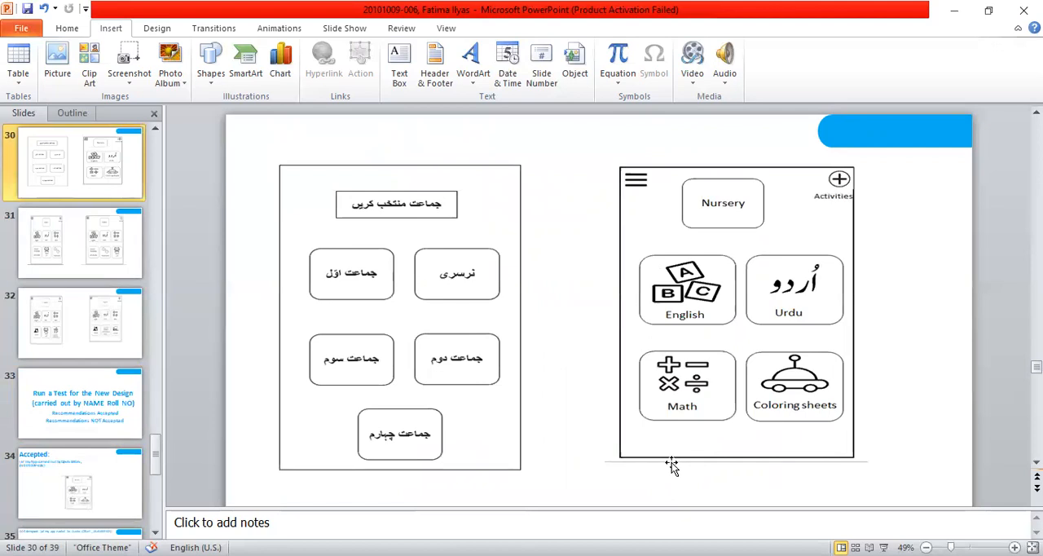
{"action": "left_click", "coordinate": [80, 242]}
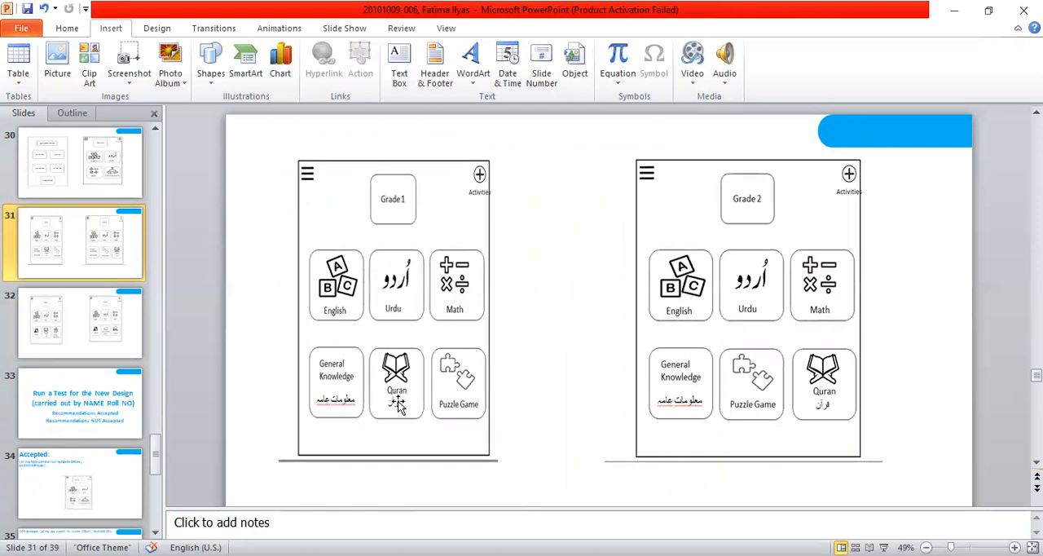
{"action": "mouse_move", "coordinate": [677, 342]}
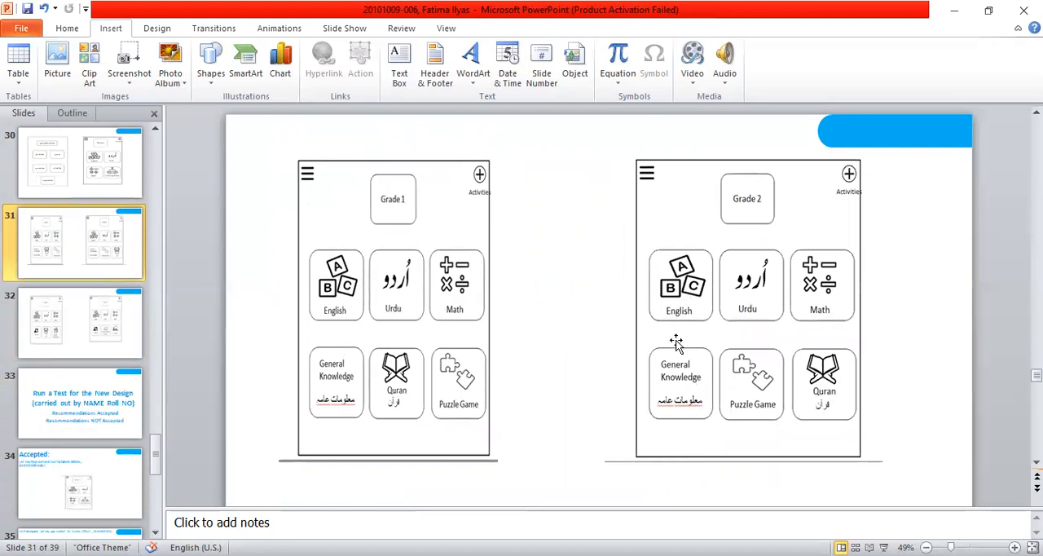
{"action": "mouse_move", "coordinate": [762, 410]}
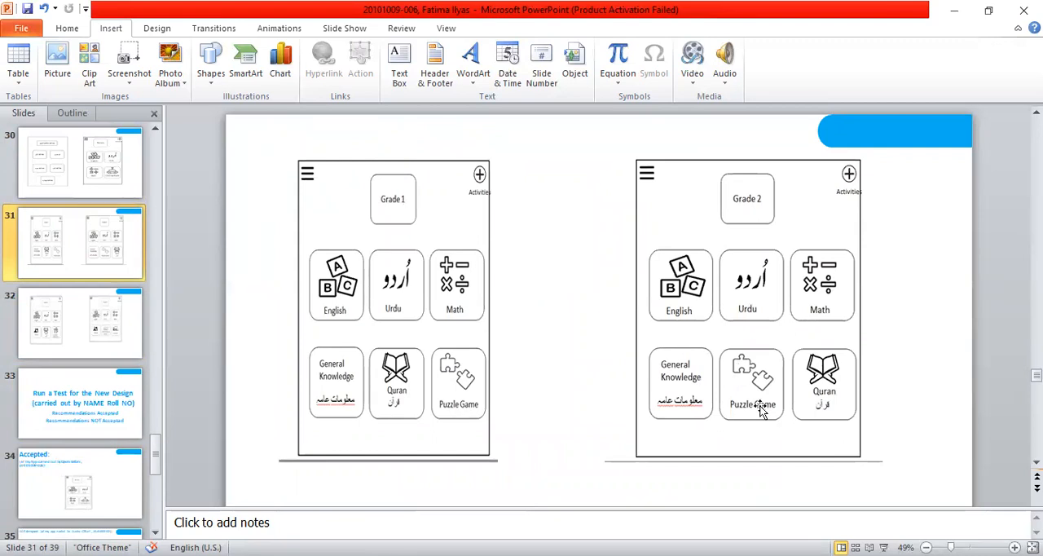
{"action": "left_click", "coordinate": [79, 322]}
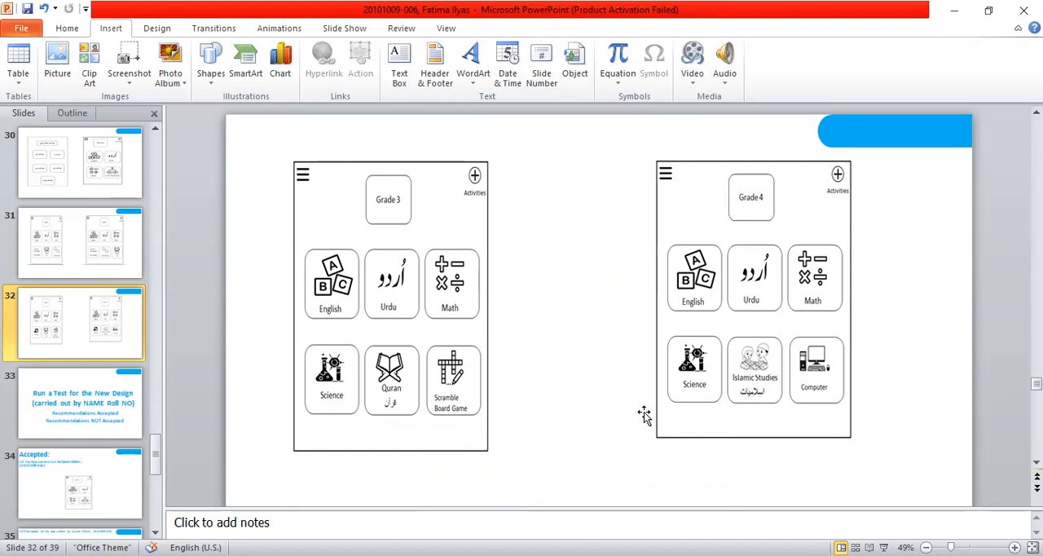
{"action": "left_click", "coordinate": [80, 403]}
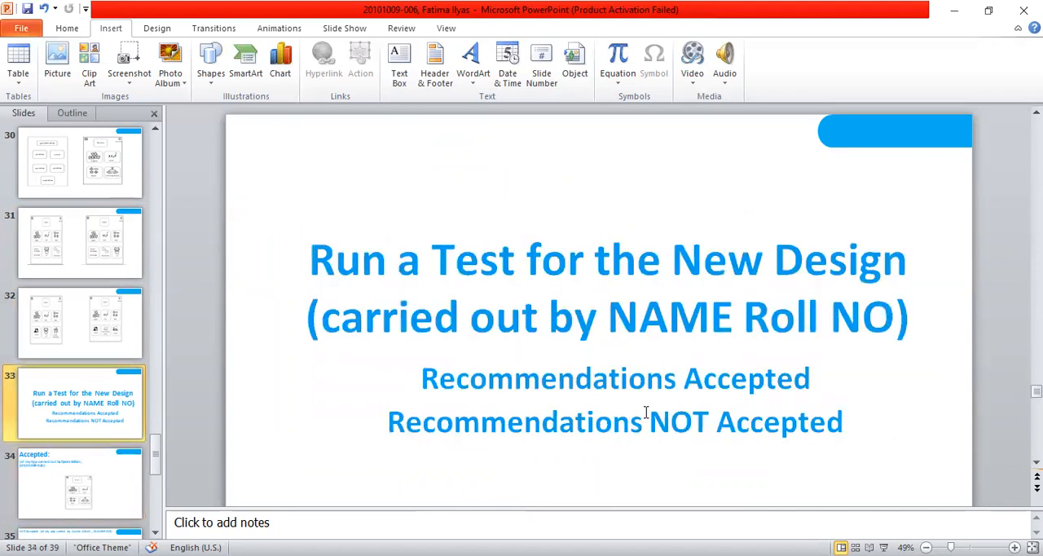
Review slide 34 Accepted and slides 35–36 NOT Accepted recommendations, including the computer-subject justification.
{"action": "left_click", "coordinate": [79, 483]}
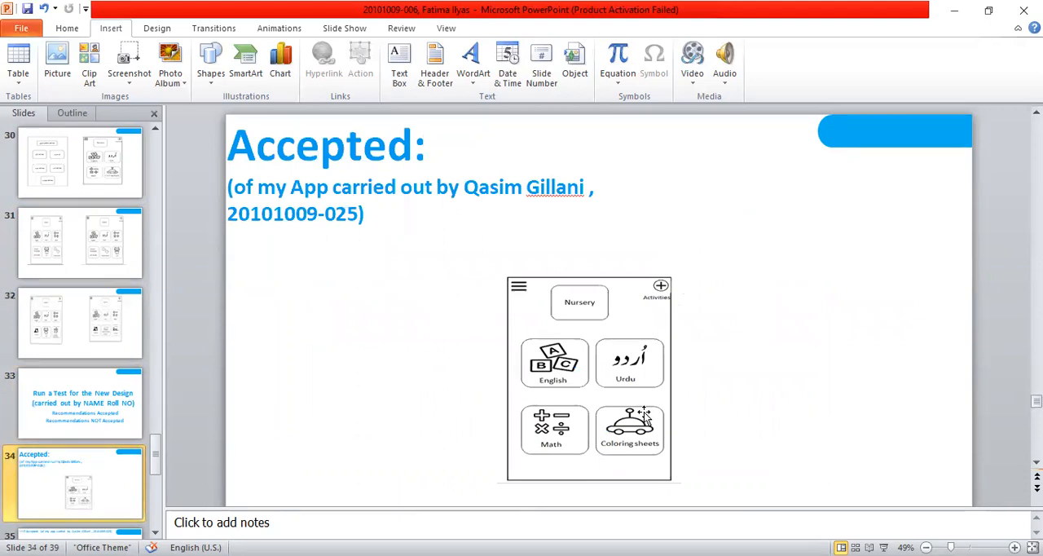
{"action": "scroll", "scroll_direction": "down", "scroll_amount": 3}
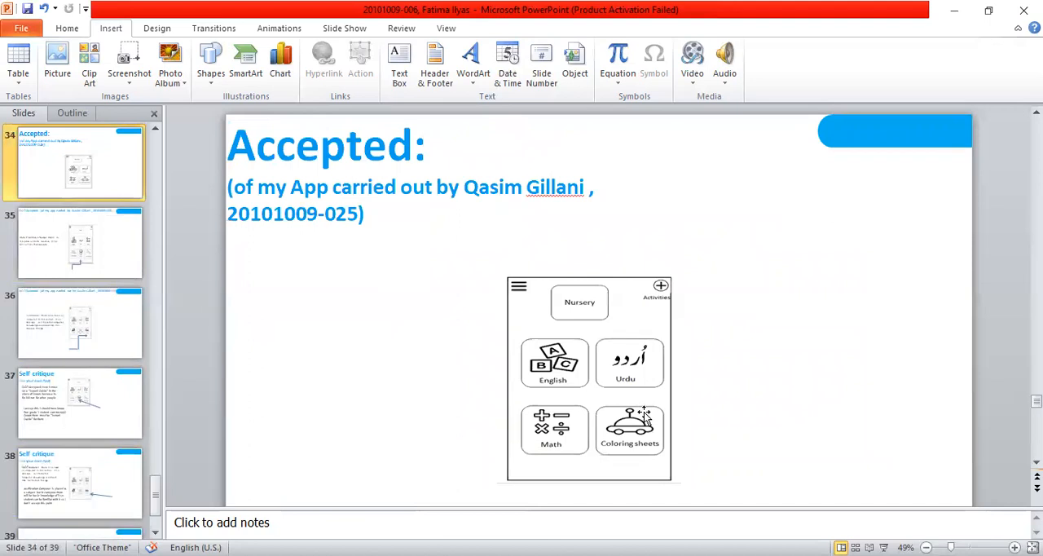
{"action": "left_click", "coordinate": [79, 241]}
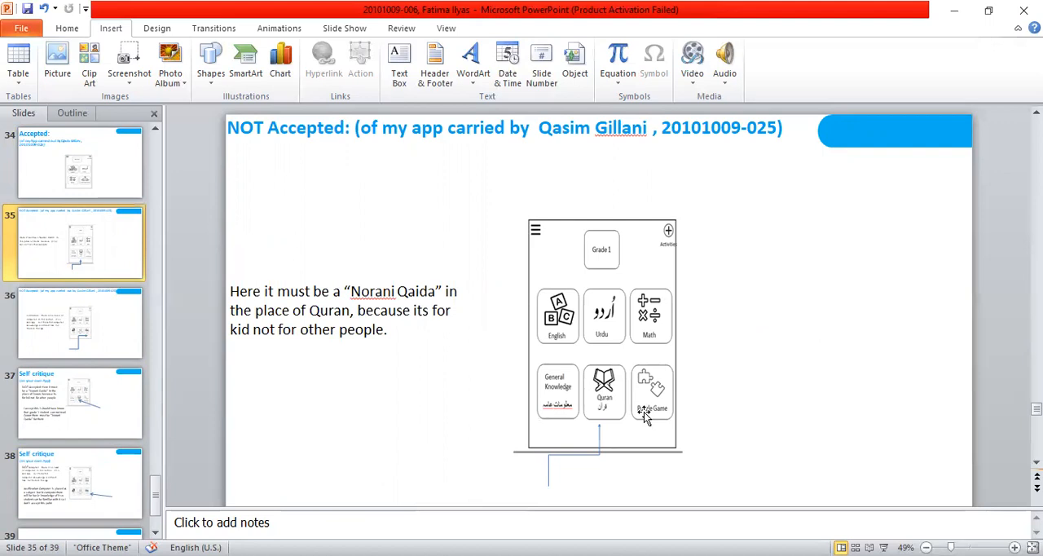
{"action": "left_click", "coordinate": [79, 322]}
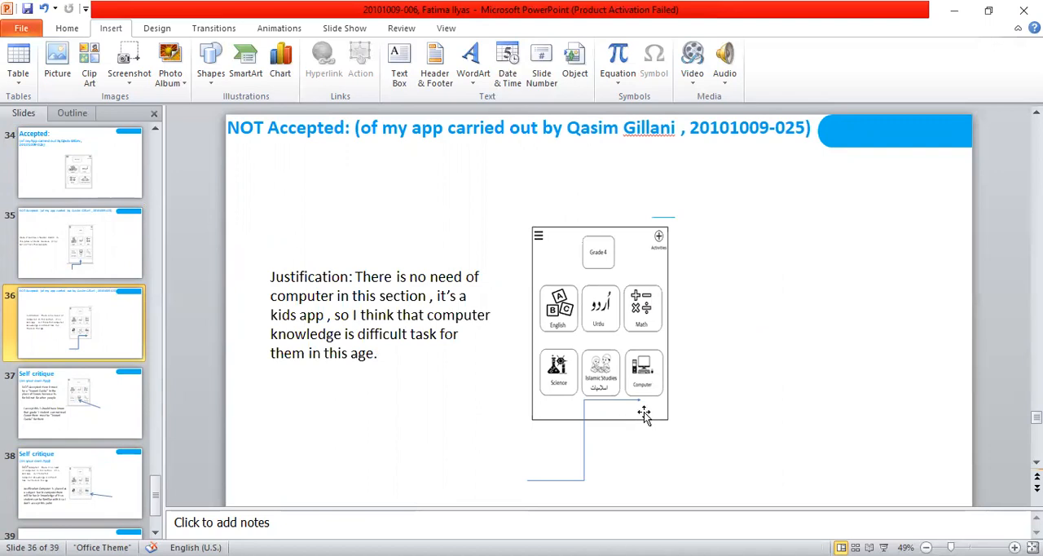
{"action": "left_click", "coordinate": [79, 403]}
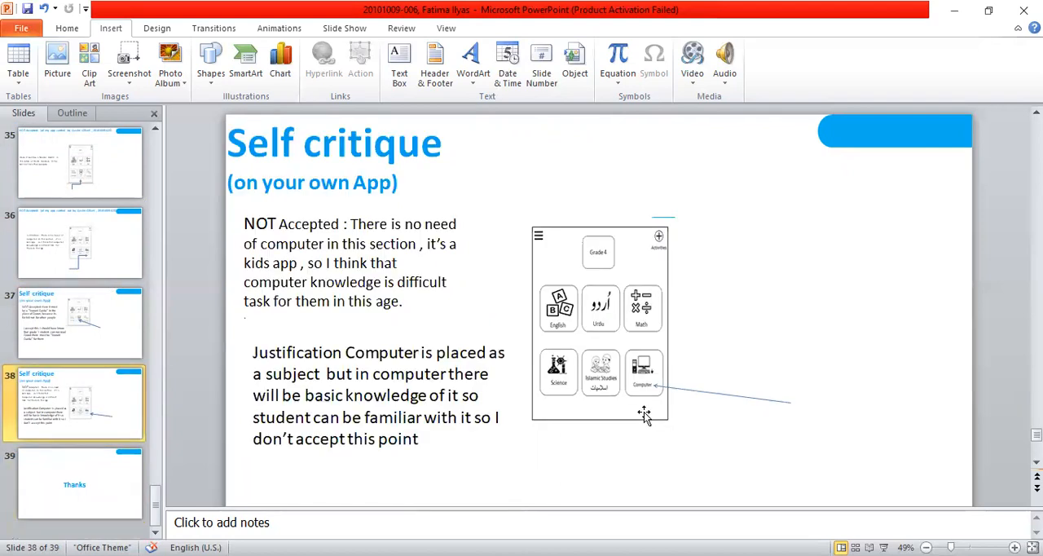
Return to slide 35, the NOT Accepted slide suggesting Norani Qaida instead of Quran.
{"action": "left_click", "coordinate": [79, 242]}
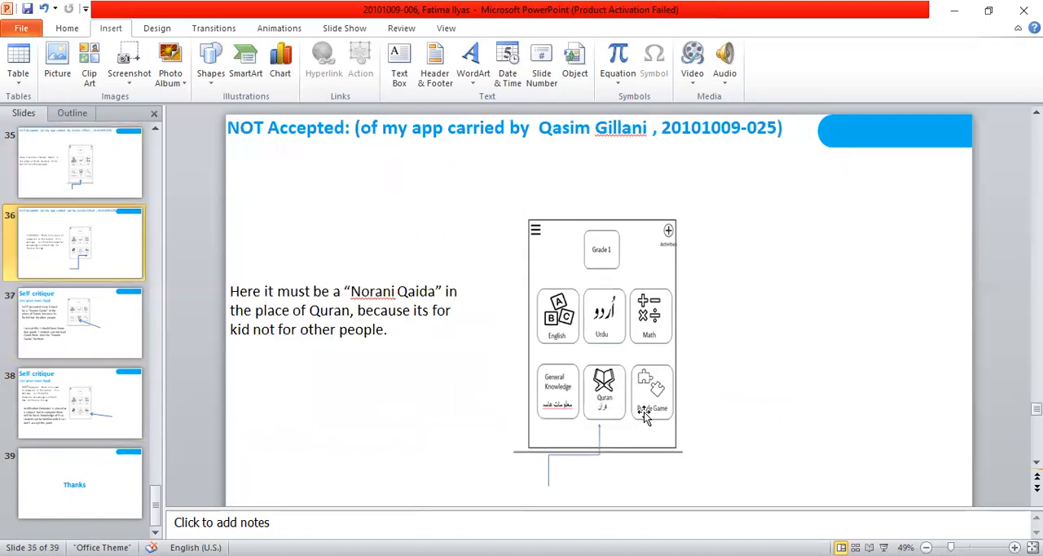